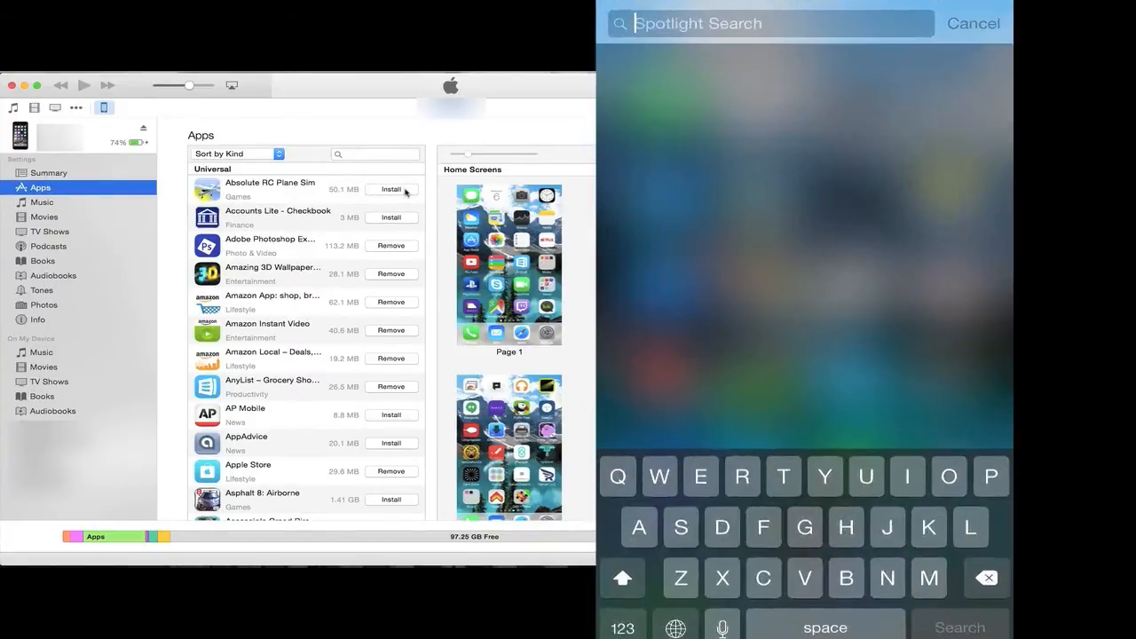
Enlarge home screen Page 1 for editing to show Twitch and Kik.
click(973, 23)
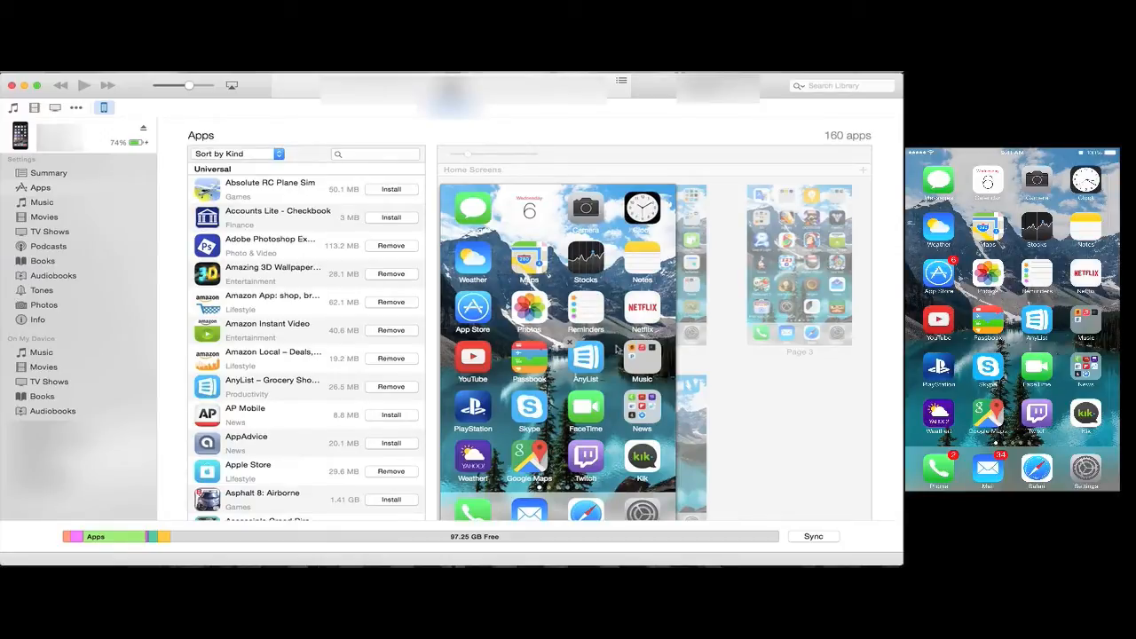
mouse_move(797, 519)
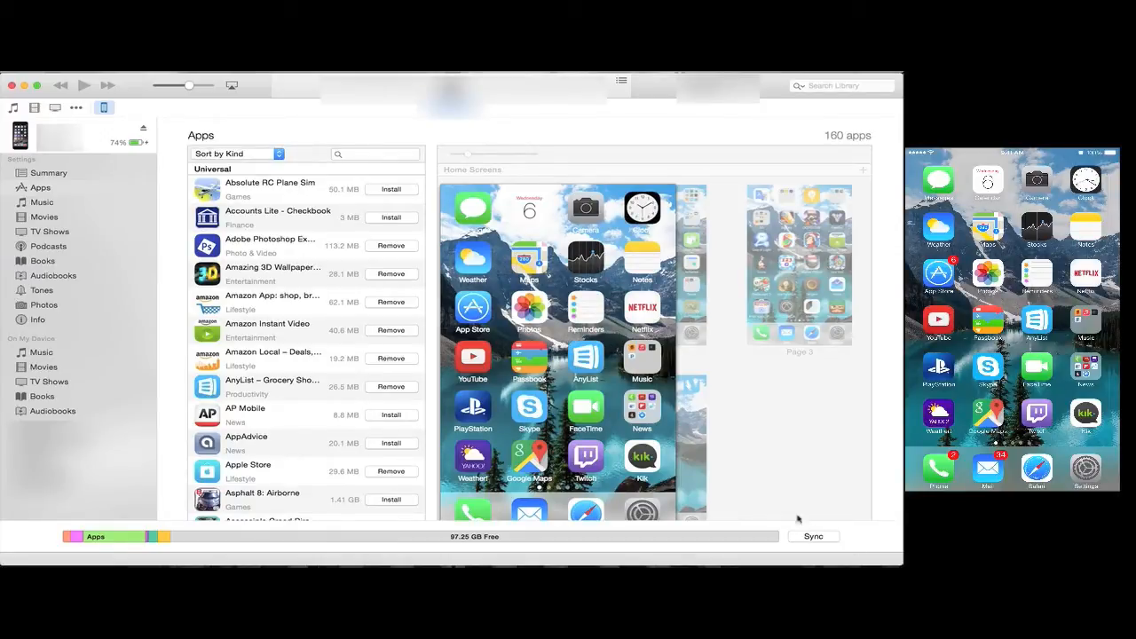
mouse_move(792, 478)
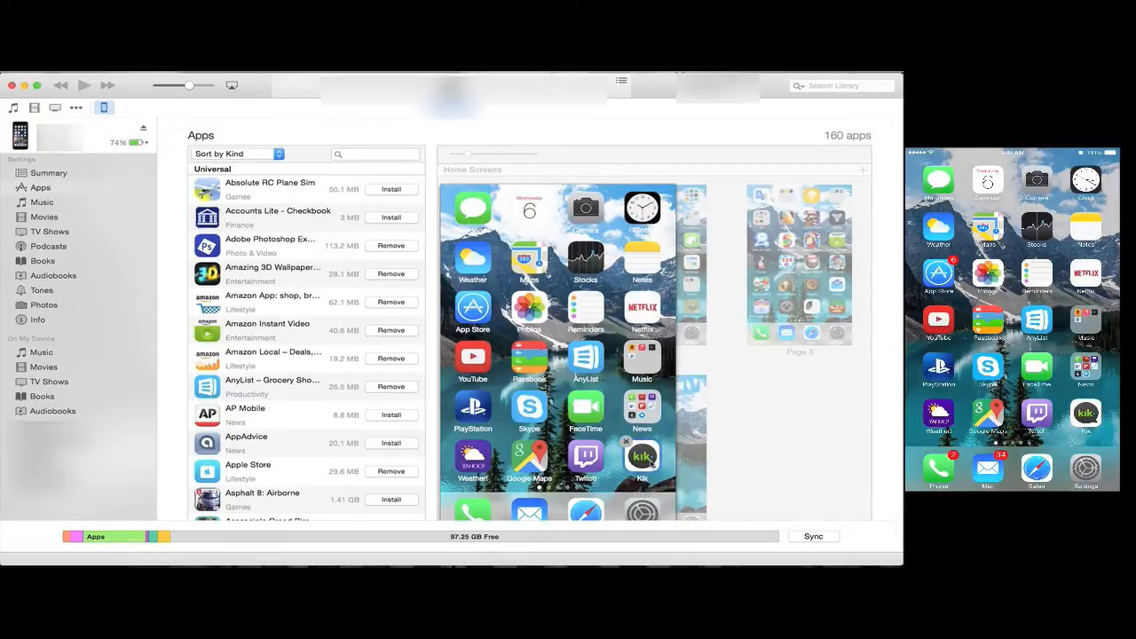
Drop Kik onto Twitch to form a 'Social Networking' folder, then close it.
click(642, 456)
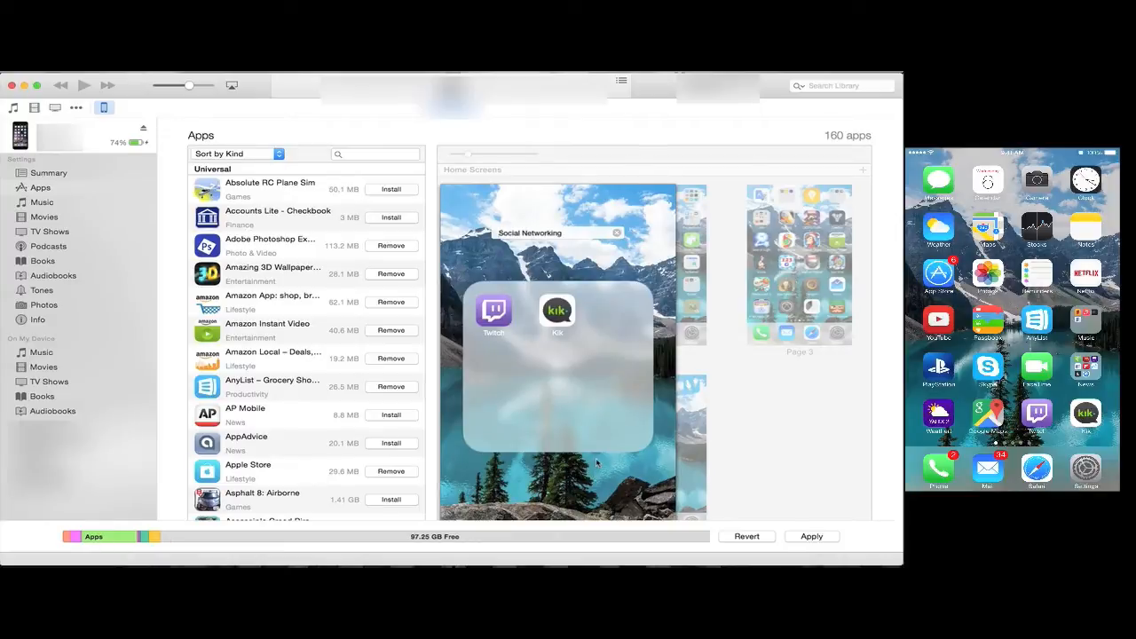
mouse_move(619, 482)
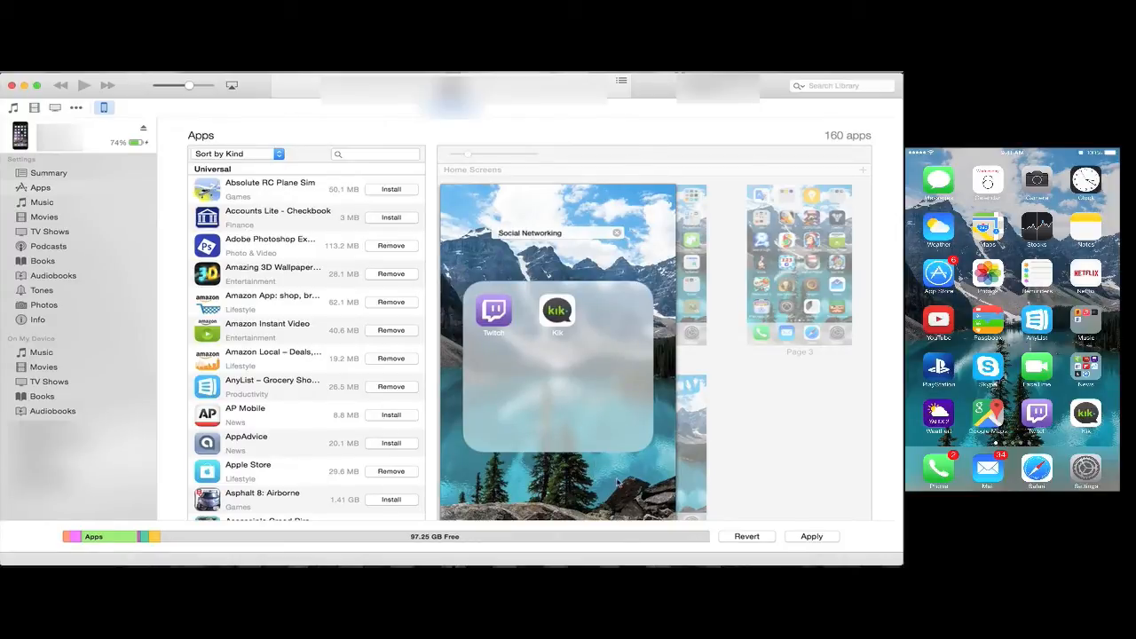
click(619, 232)
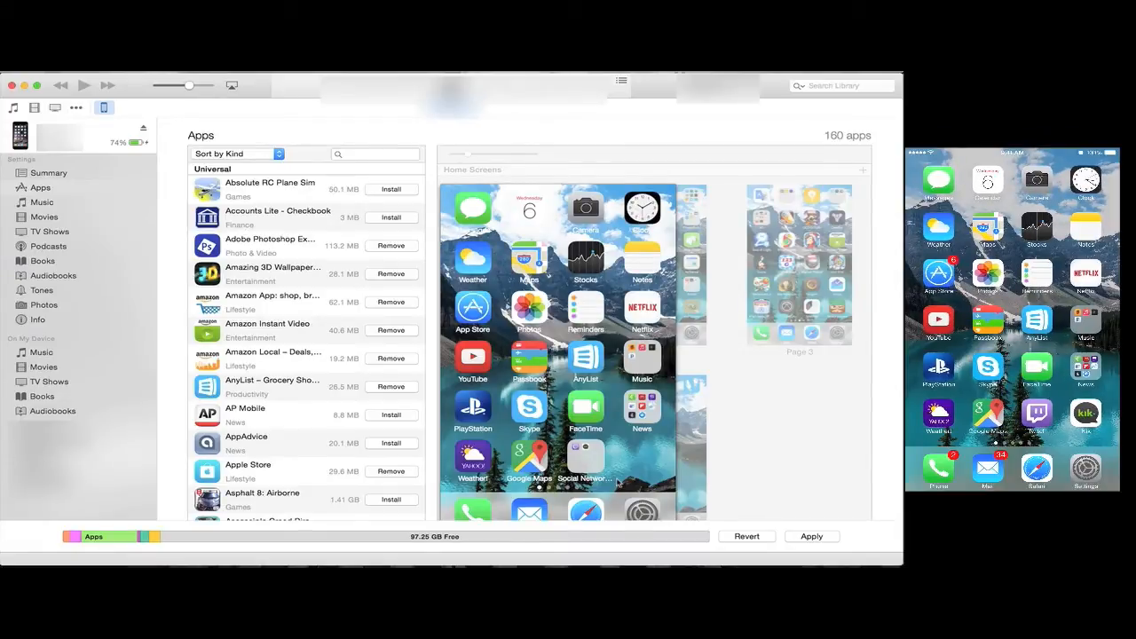
mouse_move(808, 453)
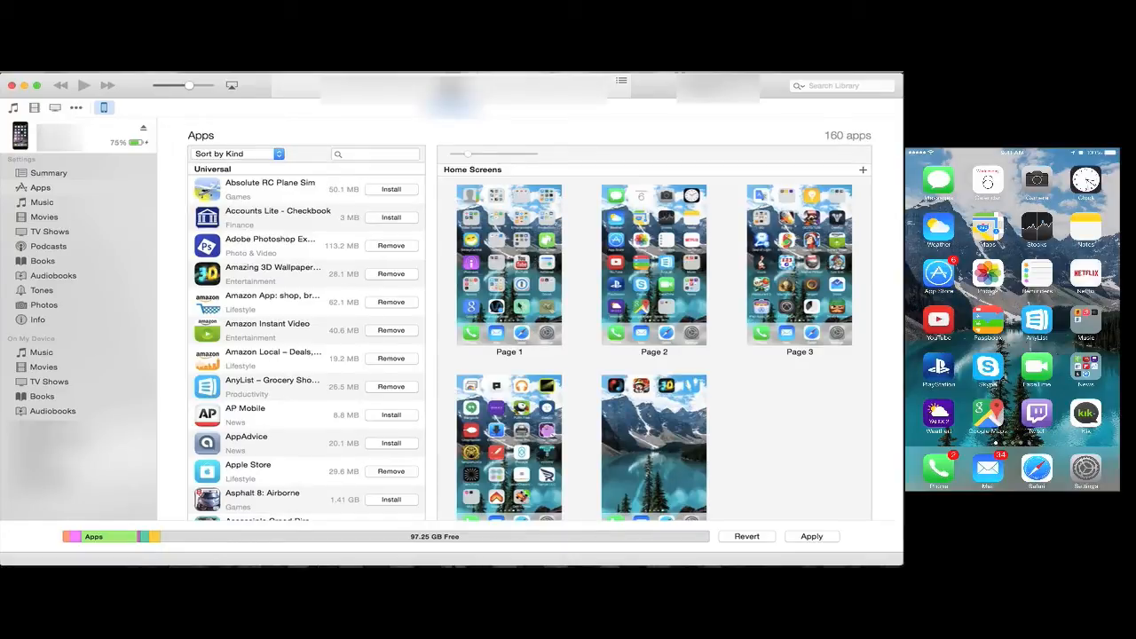
drag(509, 266, 654, 266)
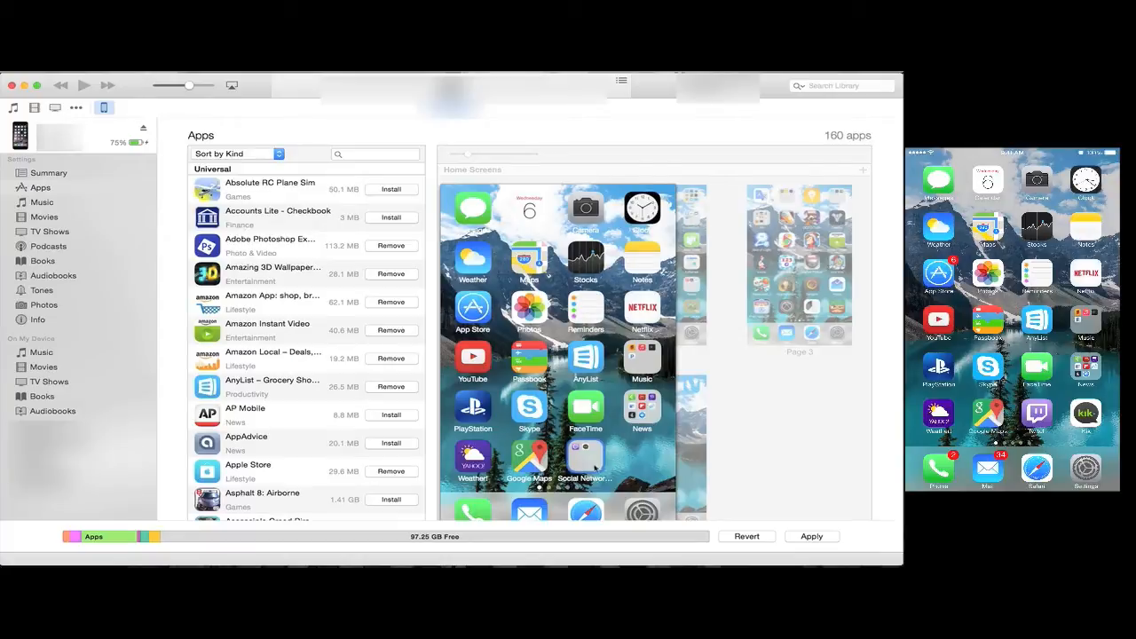
click(585, 466)
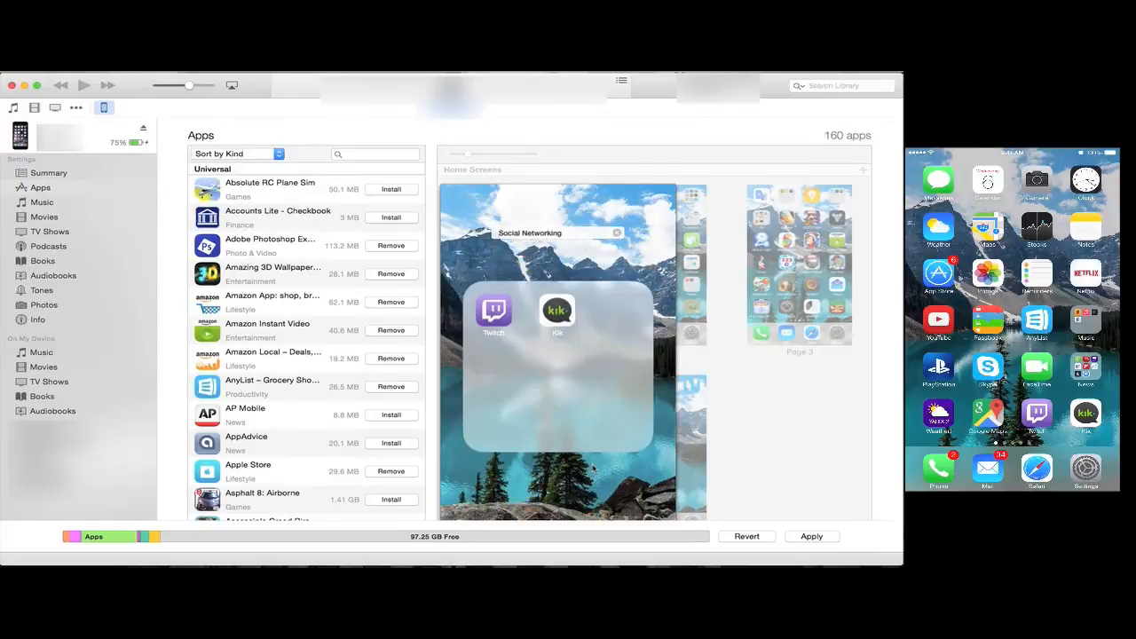
click(617, 231)
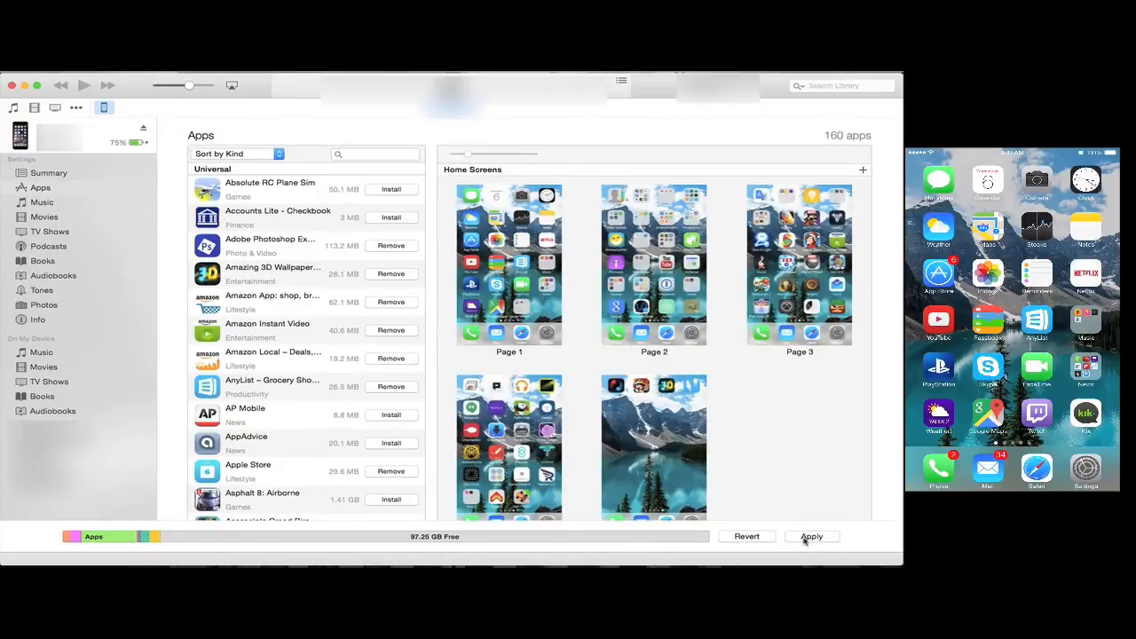
Apply the Social Networking folder change so the iPhone syncs it.
click(810, 536)
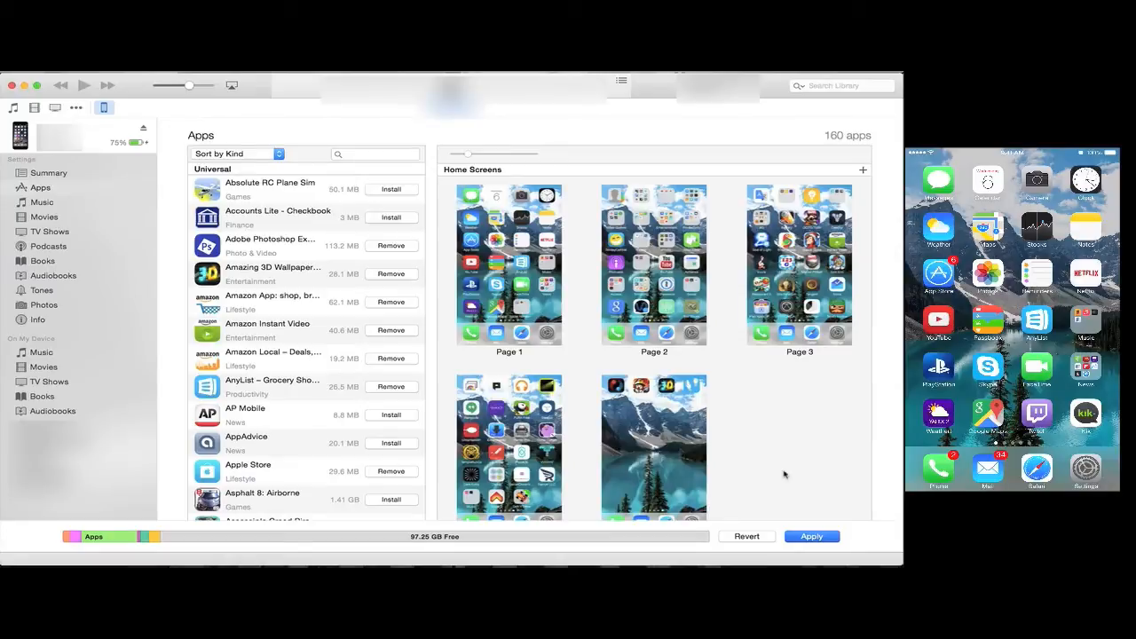
click(811, 536)
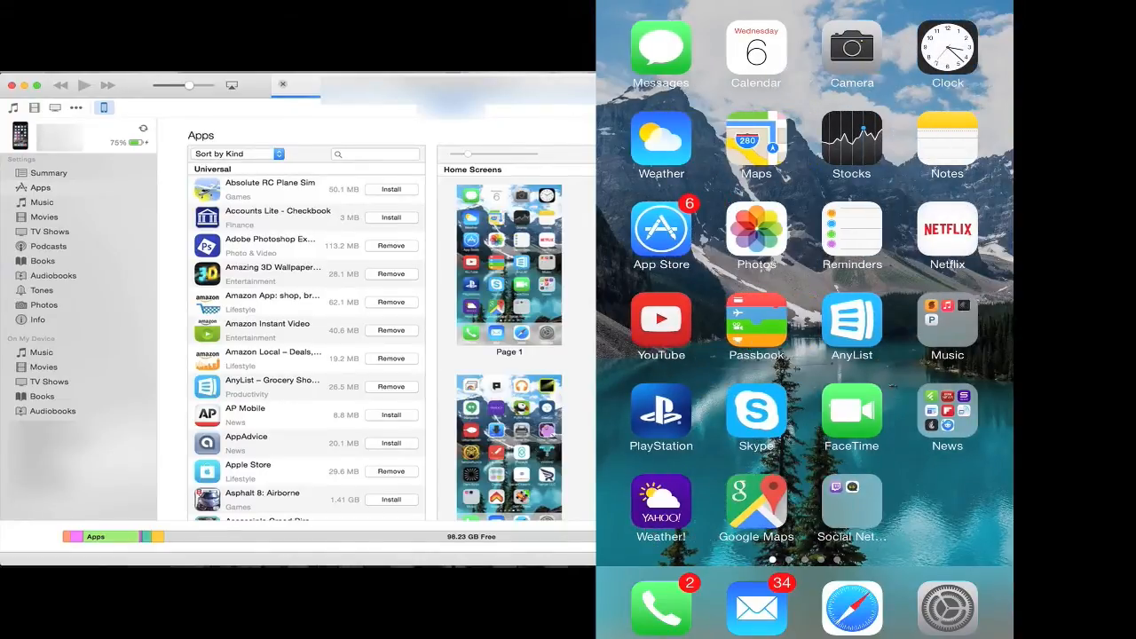
Confirm the sync finished with no pending home screen changes.
click(851, 511)
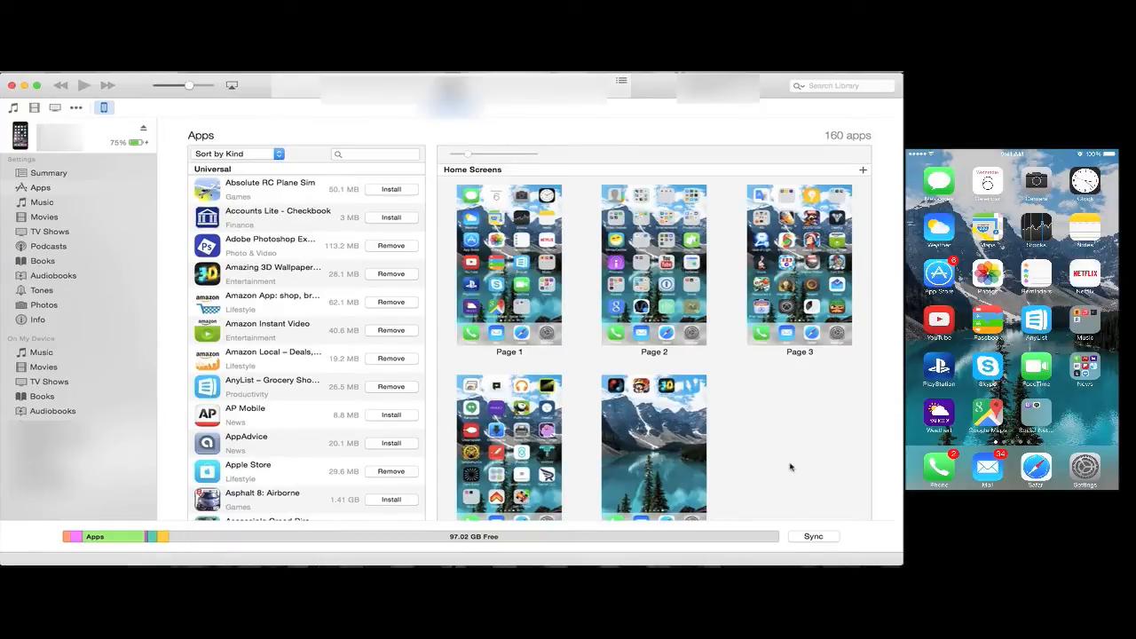
mouse_move(801, 450)
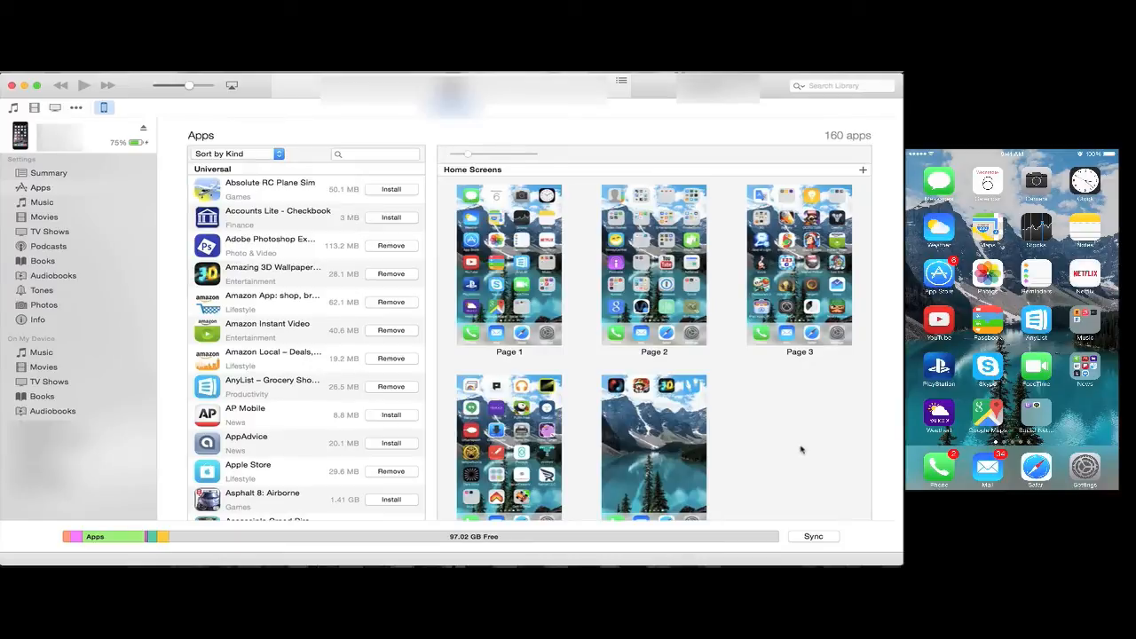